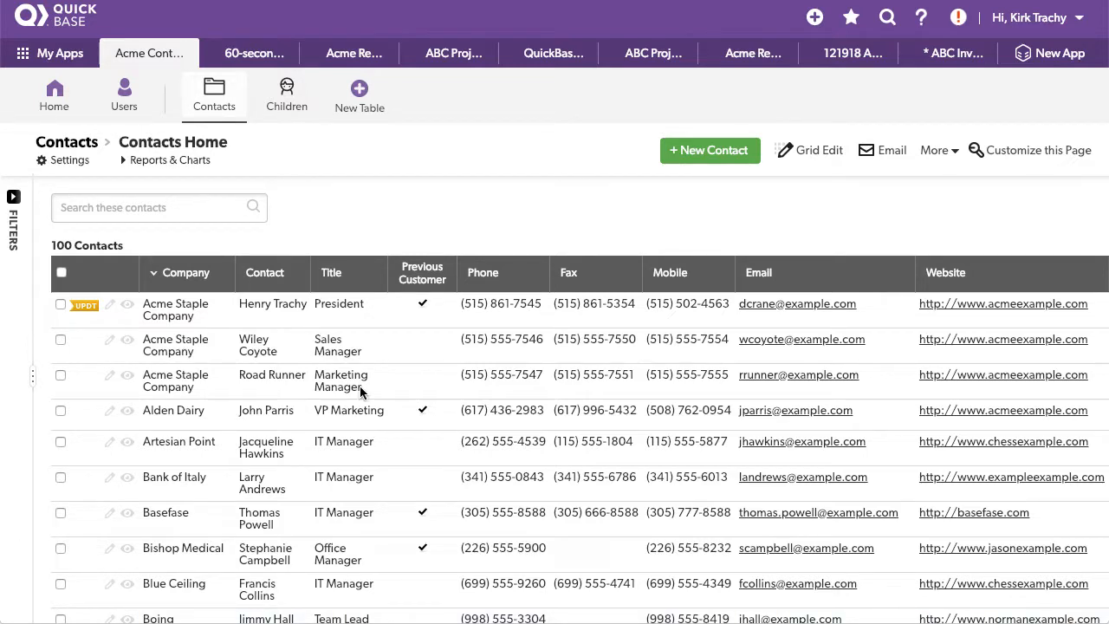
{"action": "mouse_move", "coordinate": [288, 123]}
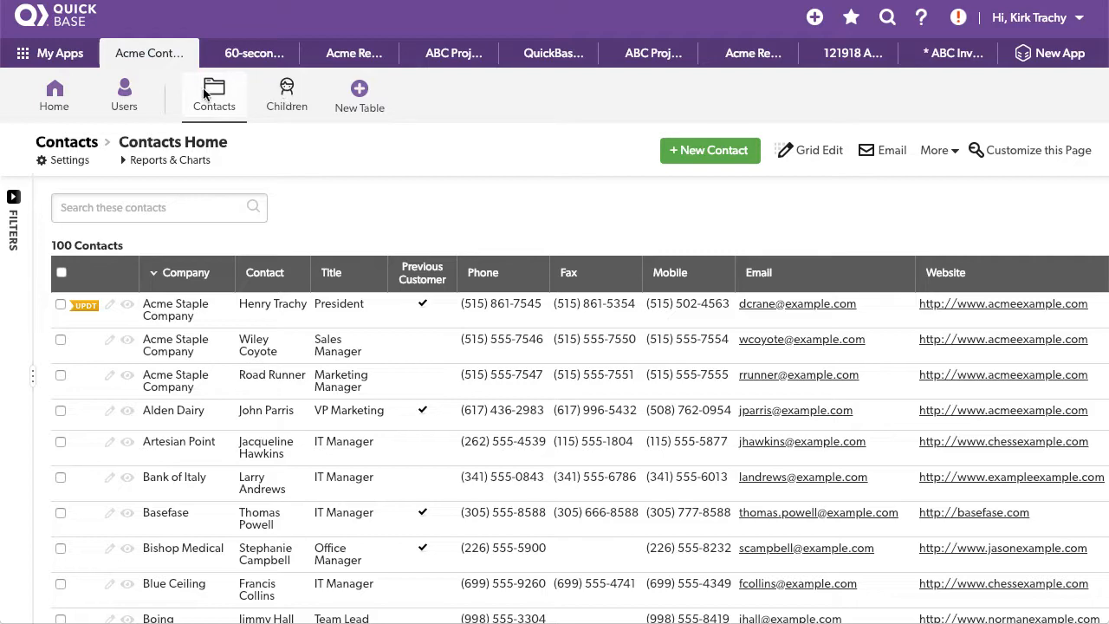
{"action": "mouse_move", "coordinate": [135, 312]}
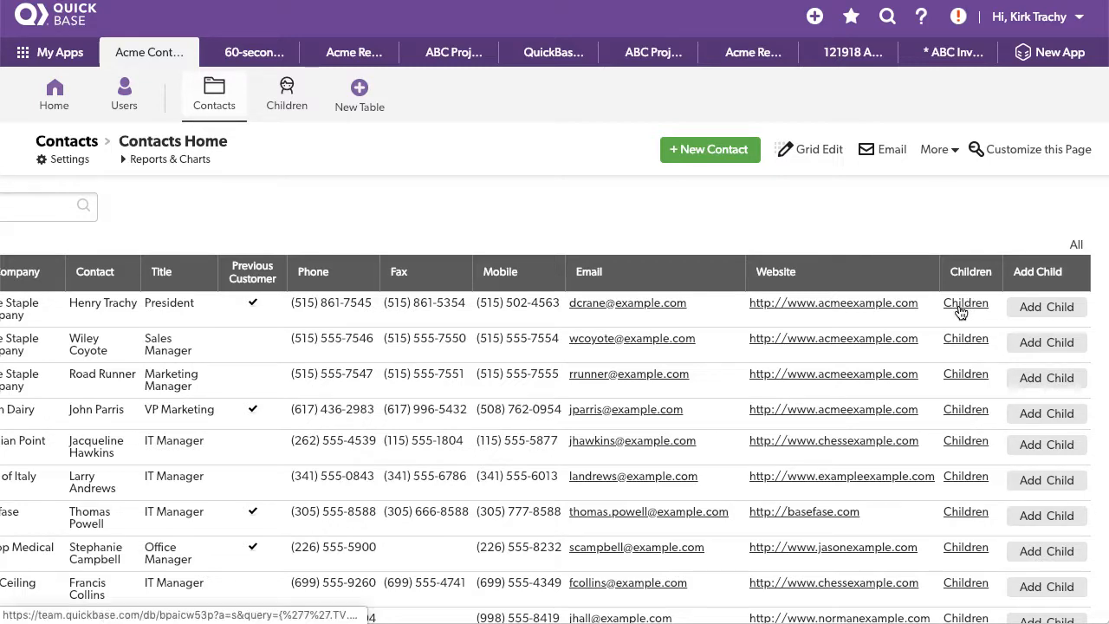
{"action": "left_click", "coordinate": [965, 301]}
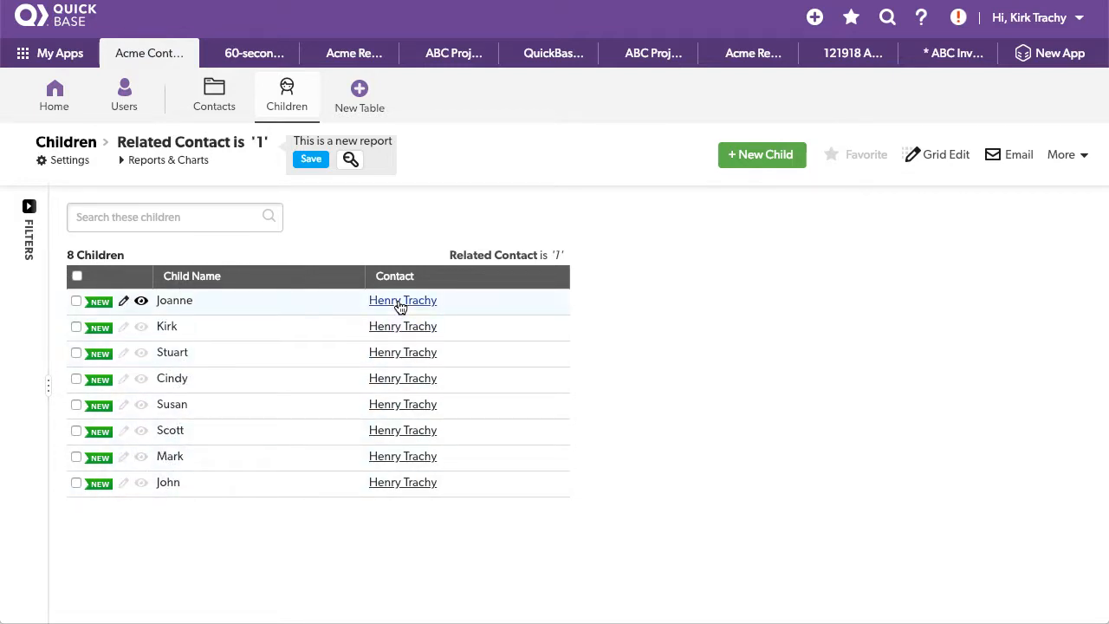
{"action": "left_click", "coordinate": [402, 299]}
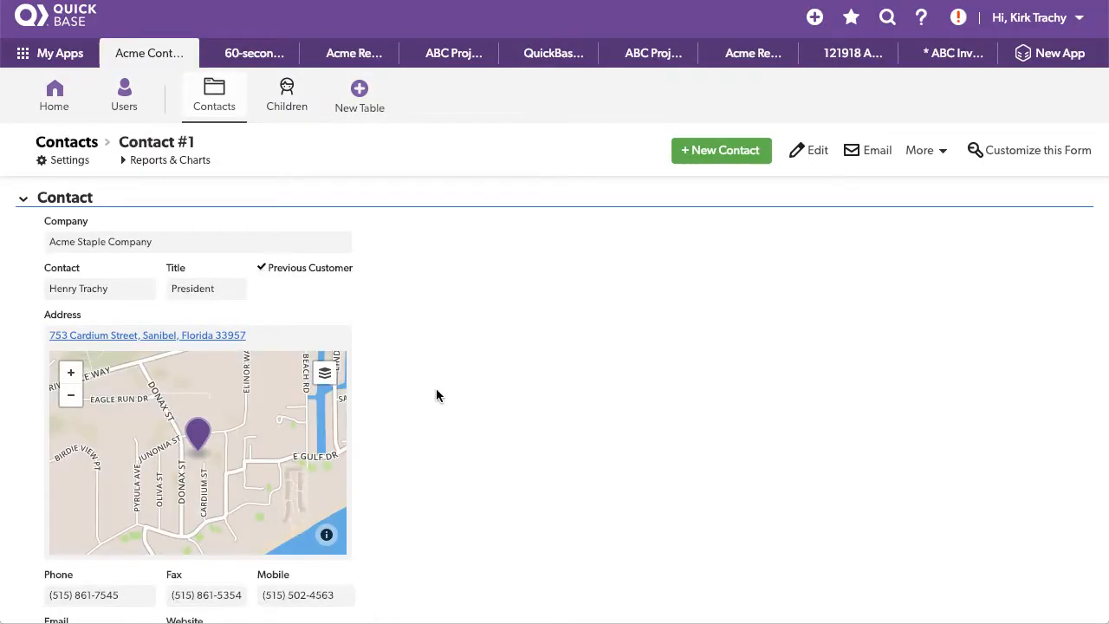
{"action": "scroll", "scroll_direction": "down", "scroll_amount": 3}
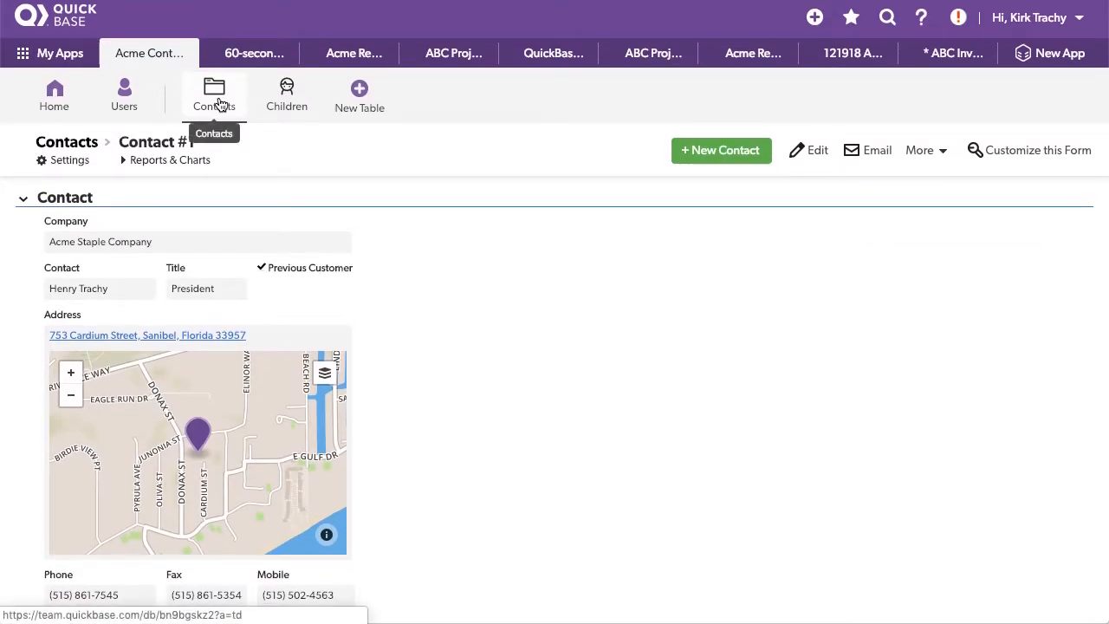
{"action": "left_click", "coordinate": [215, 95]}
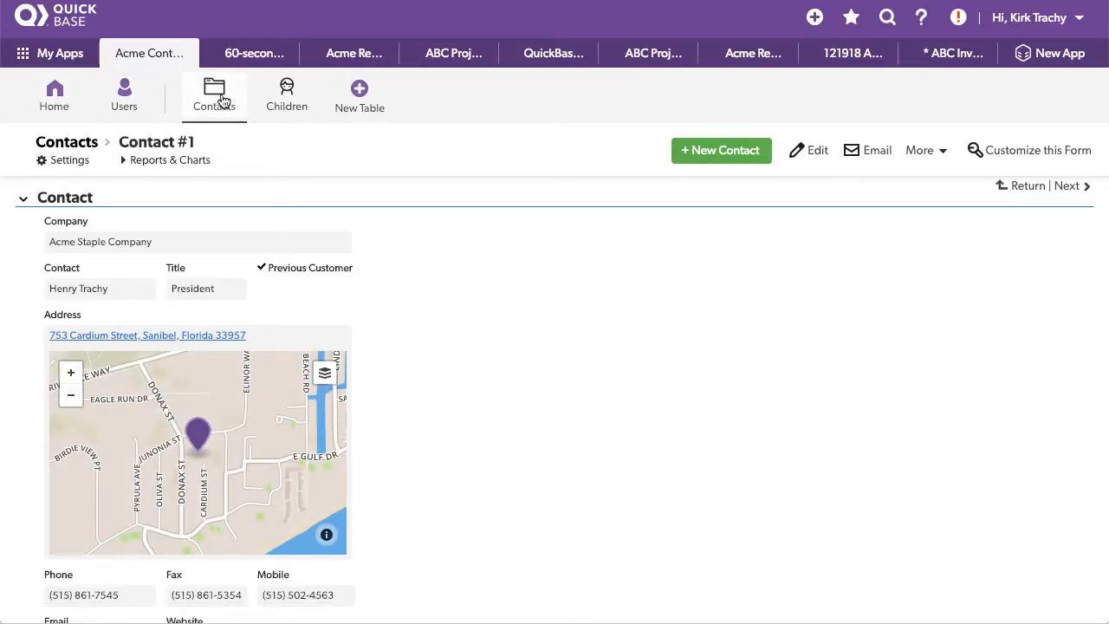
{"action": "left_click", "coordinate": [213, 95]}
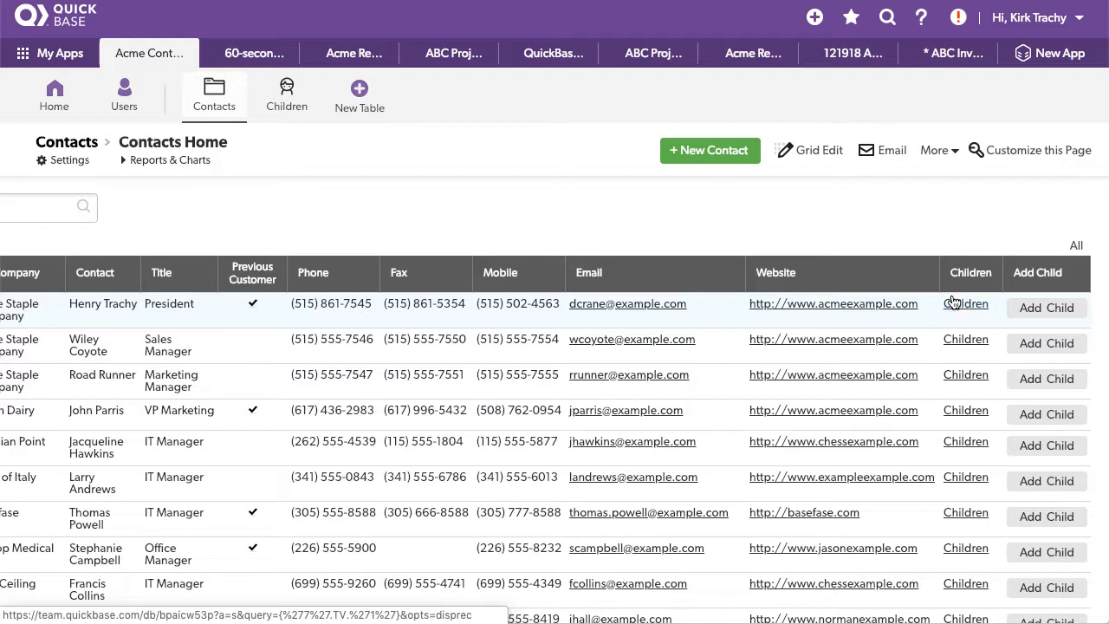
{"action": "mouse_move", "coordinate": [883, 334]}
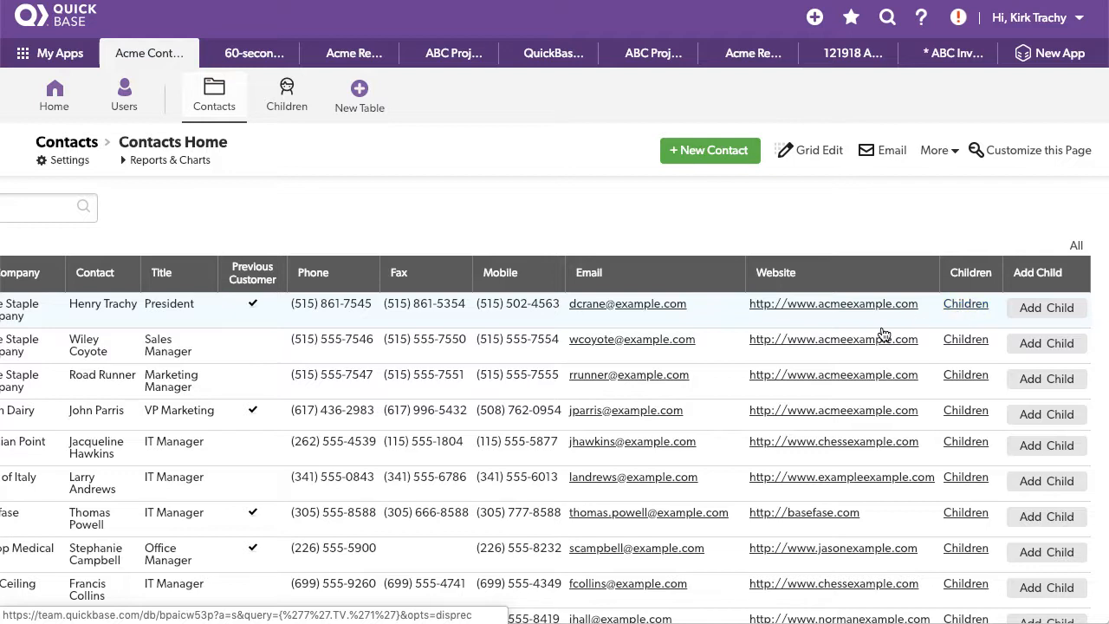
{"action": "mouse_move", "coordinate": [963, 309]}
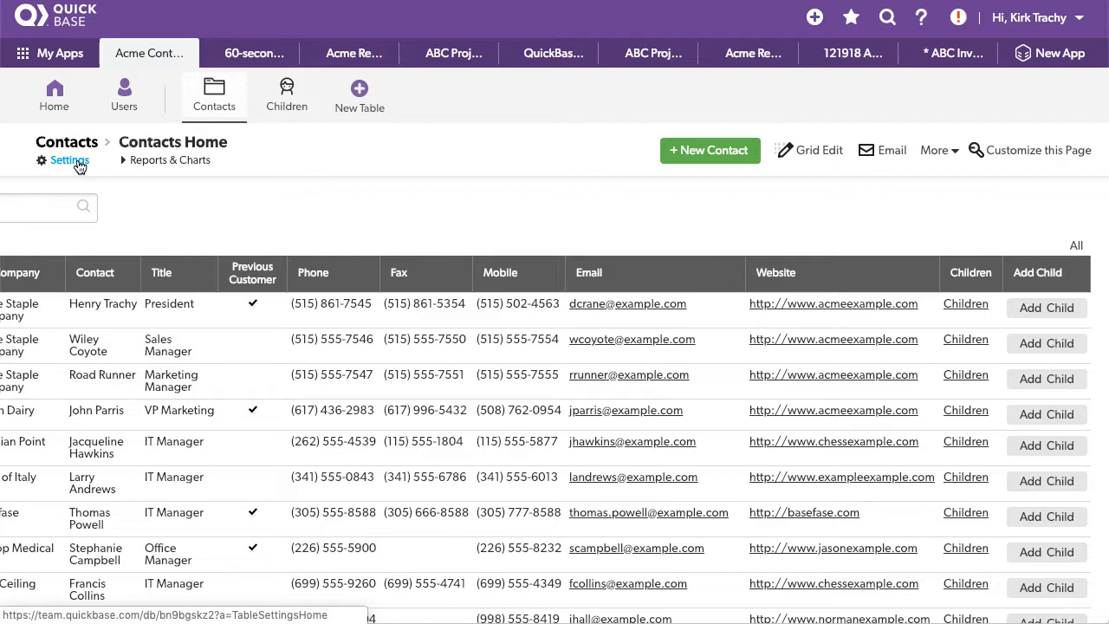
Go into Contacts table settings and the Contacts→Children relationship.
{"action": "left_click", "coordinate": [70, 160]}
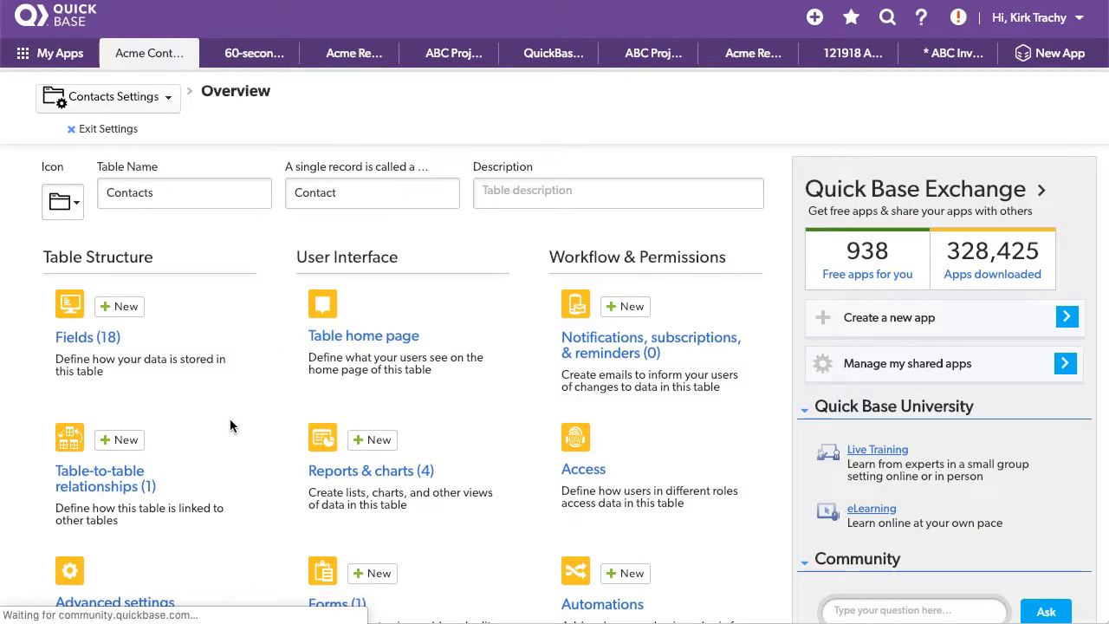
{"action": "mouse_move", "coordinate": [104, 481]}
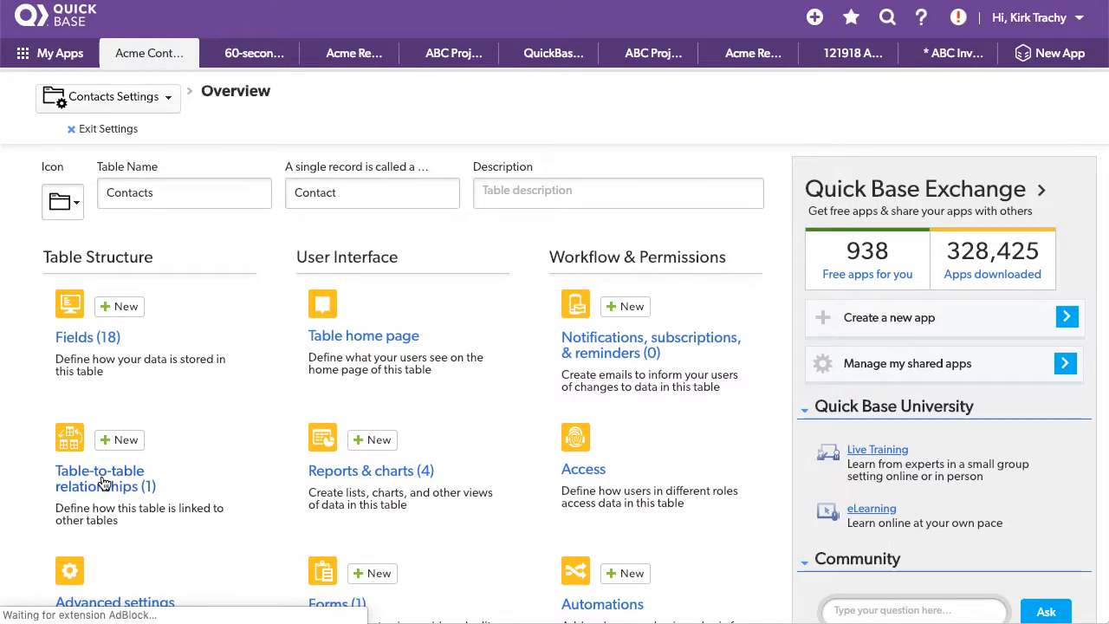
{"action": "left_click", "coordinate": [101, 471]}
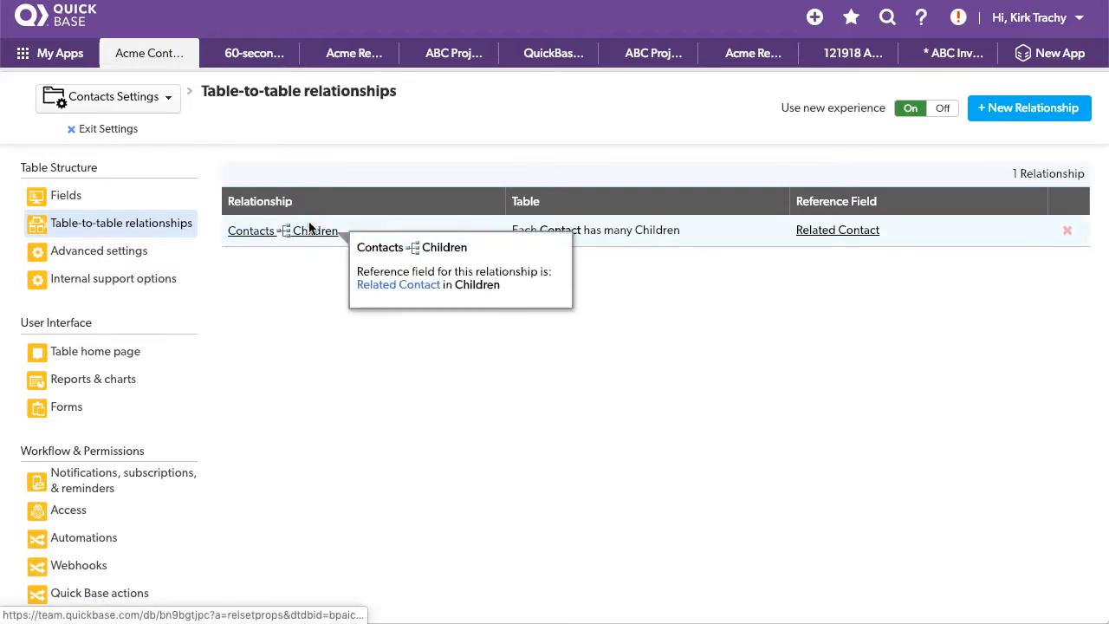
{"action": "left_click", "coordinate": [251, 228]}
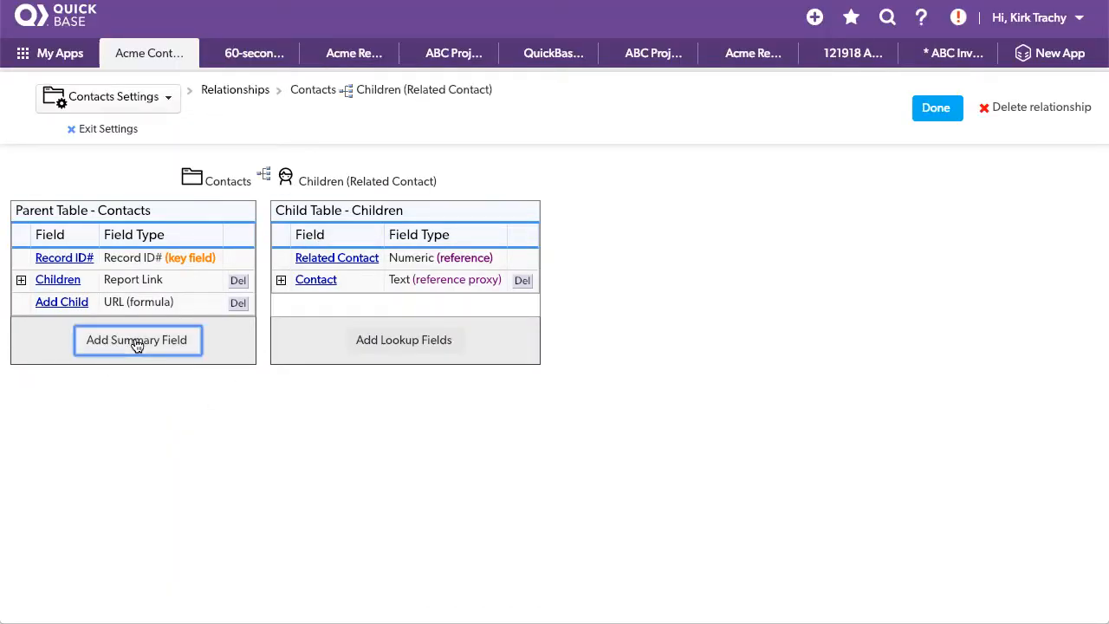
Create a count summary field on Contacts named '# of Children' and finish the relationship edit.
{"action": "left_click", "coordinate": [137, 340]}
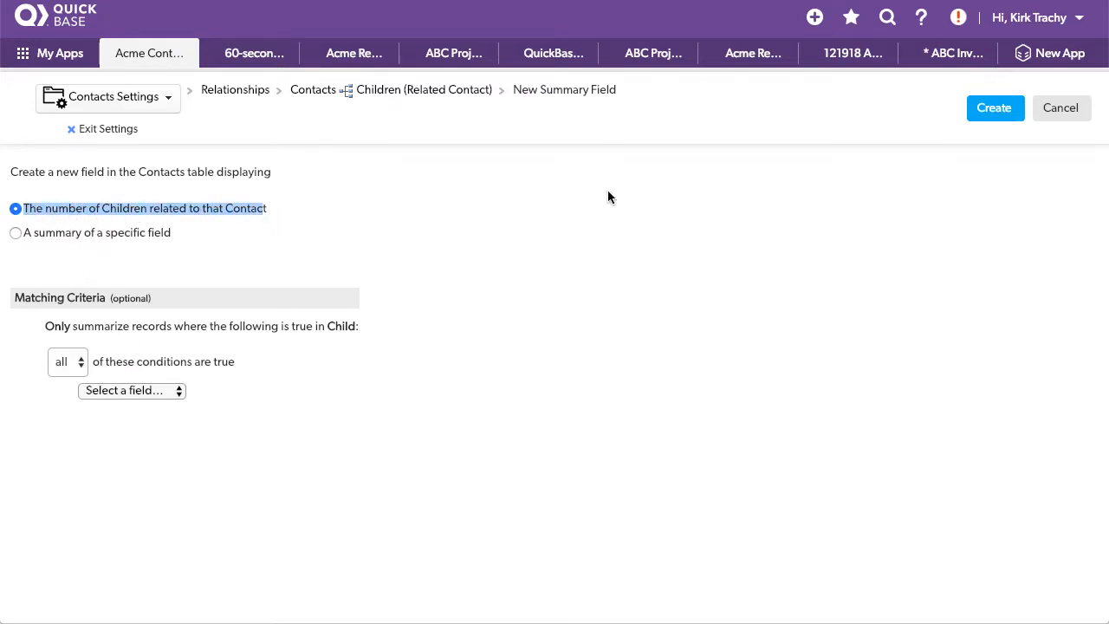
{"action": "left_click", "coordinate": [995, 108]}
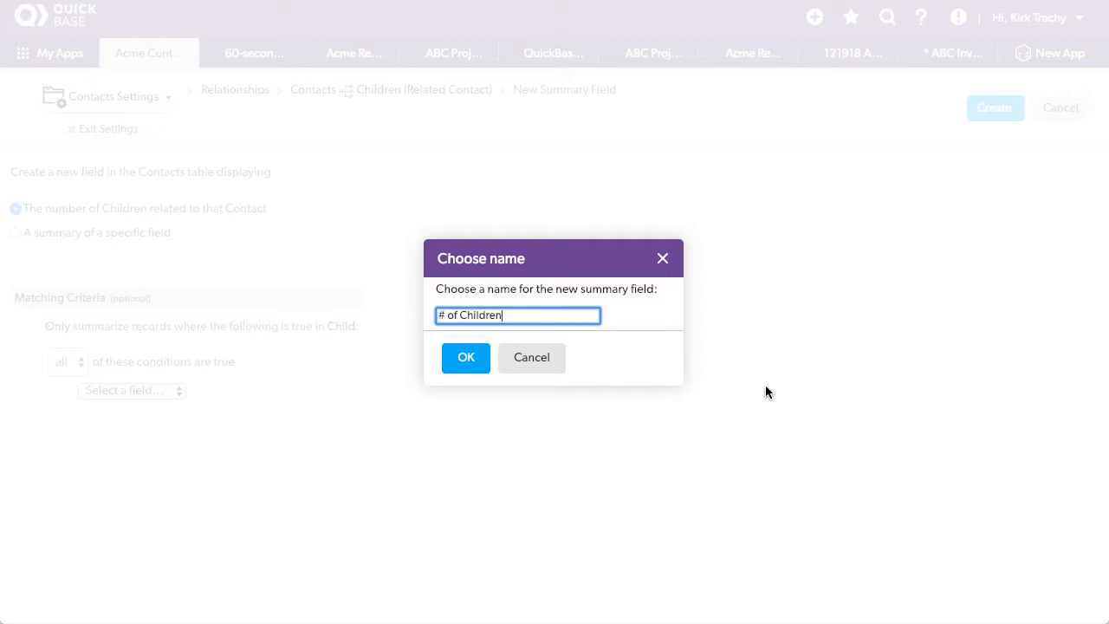
{"action": "left_click", "coordinate": [464, 357]}
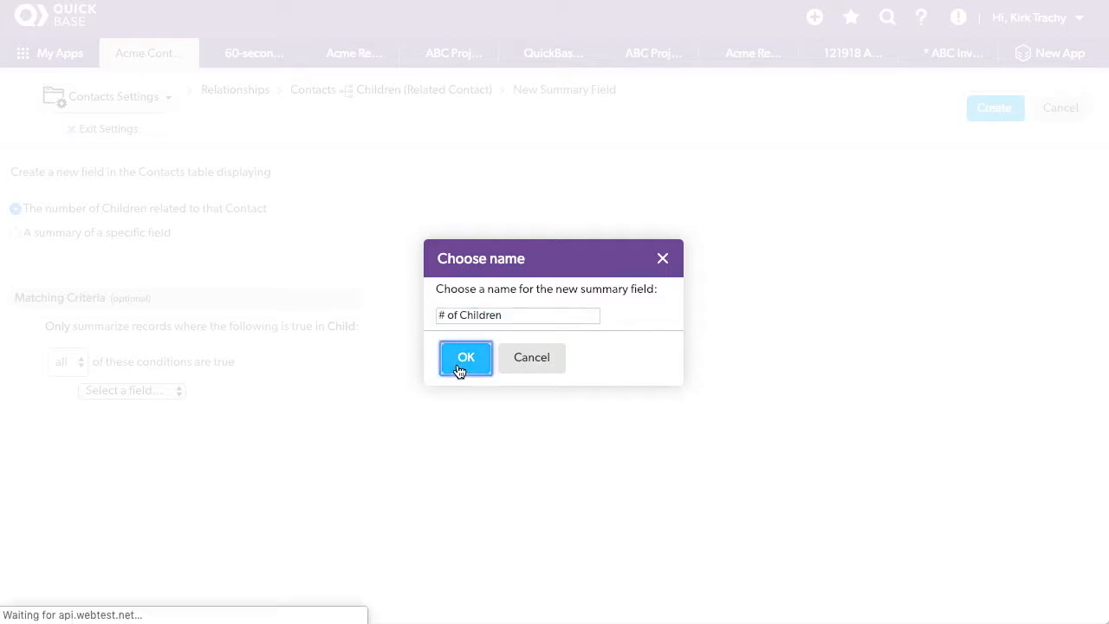
{"action": "left_click", "coordinate": [464, 357]}
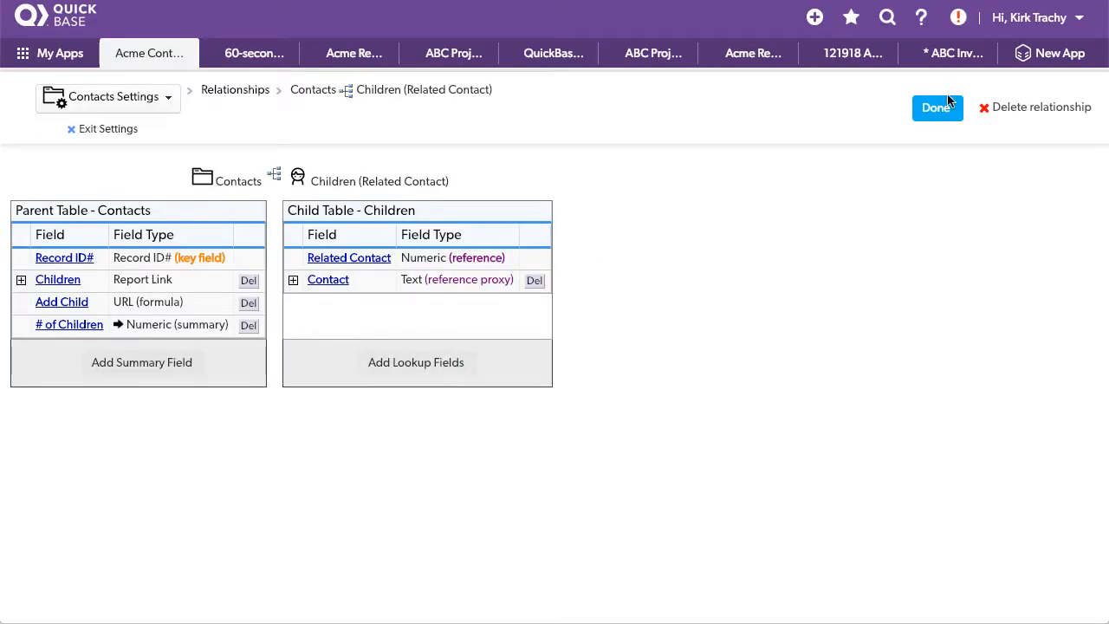
{"action": "left_click", "coordinate": [936, 107]}
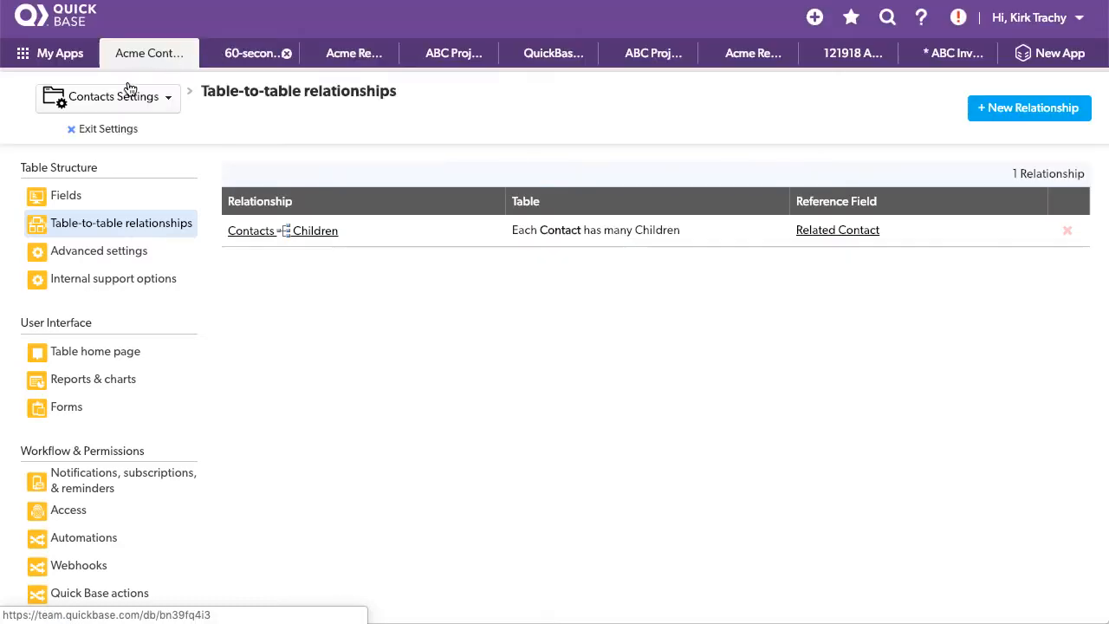
Exit settings and drag the '# of Children' column to the end of the Contacts list.
{"action": "left_click", "coordinate": [107, 128]}
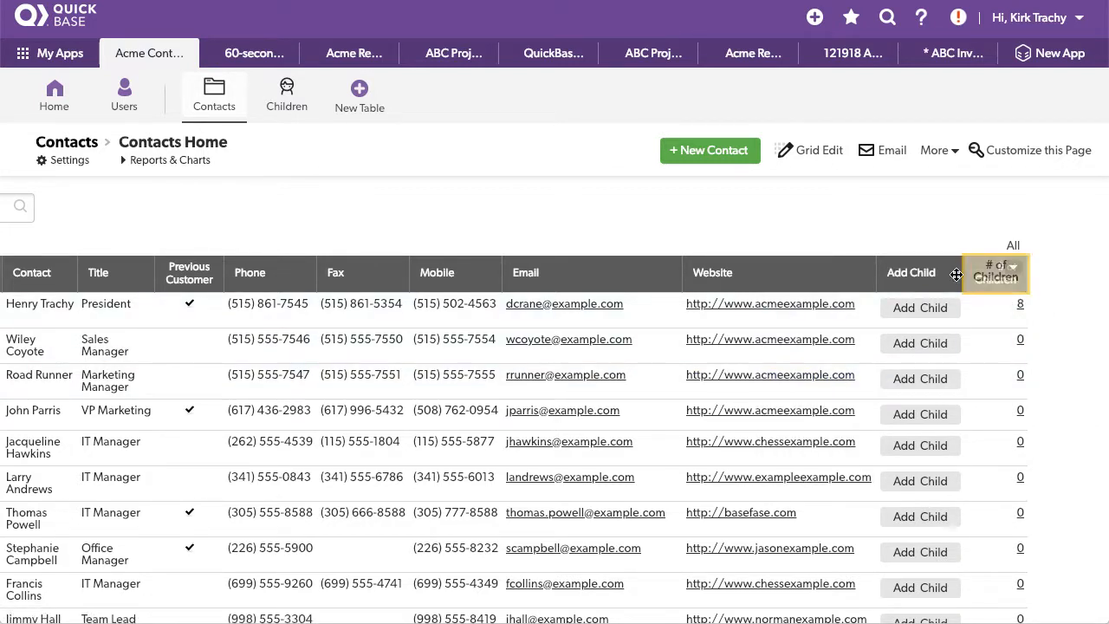
{"action": "left_click", "coordinate": [995, 274]}
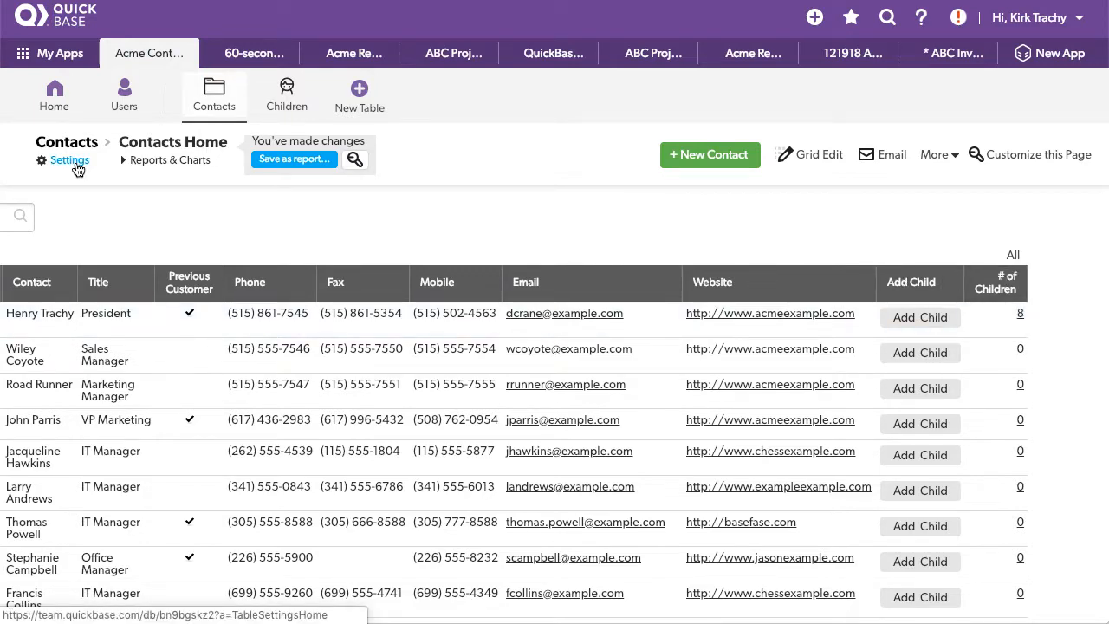
Reopen the Contacts→Children relationship and begin another summary field on Contacts.
{"action": "left_click", "coordinate": [67, 159]}
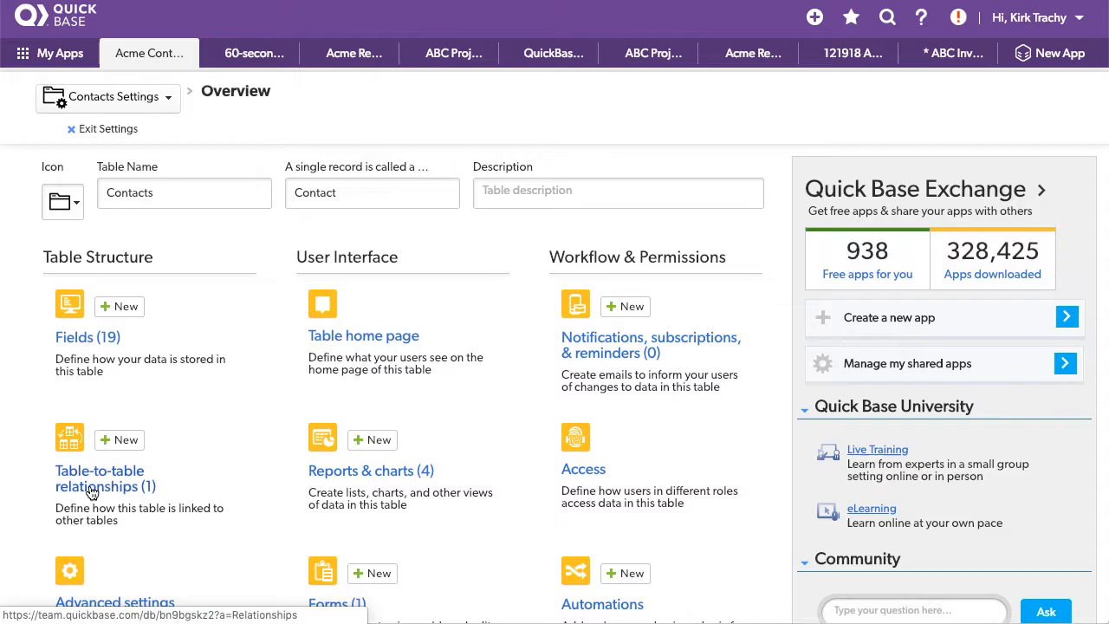
{"action": "left_click", "coordinate": [105, 478]}
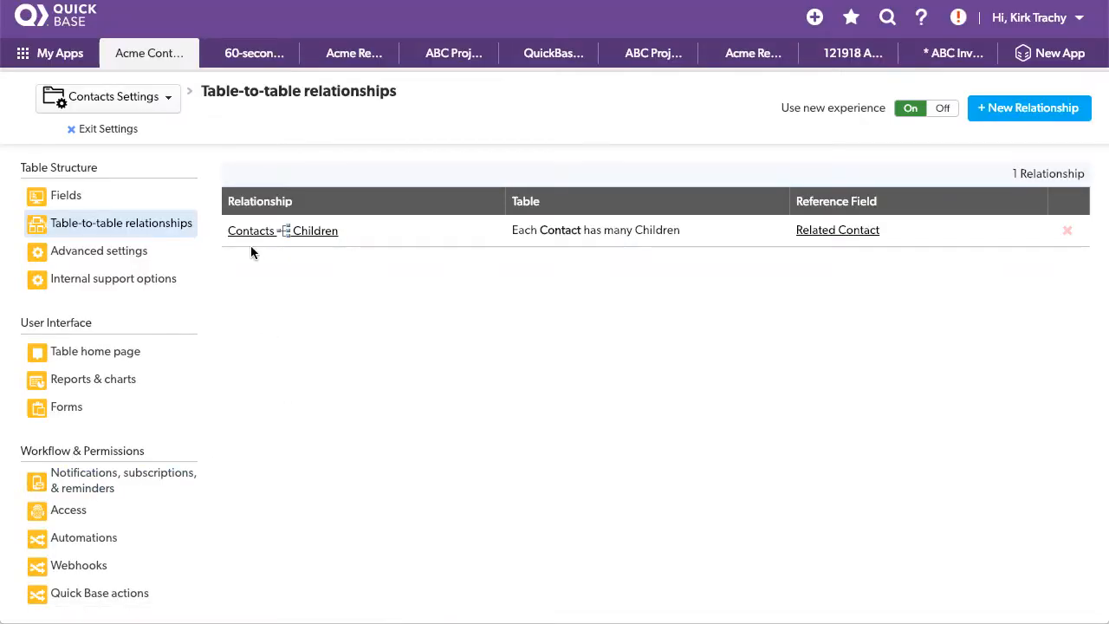
{"action": "left_click", "coordinate": [251, 230]}
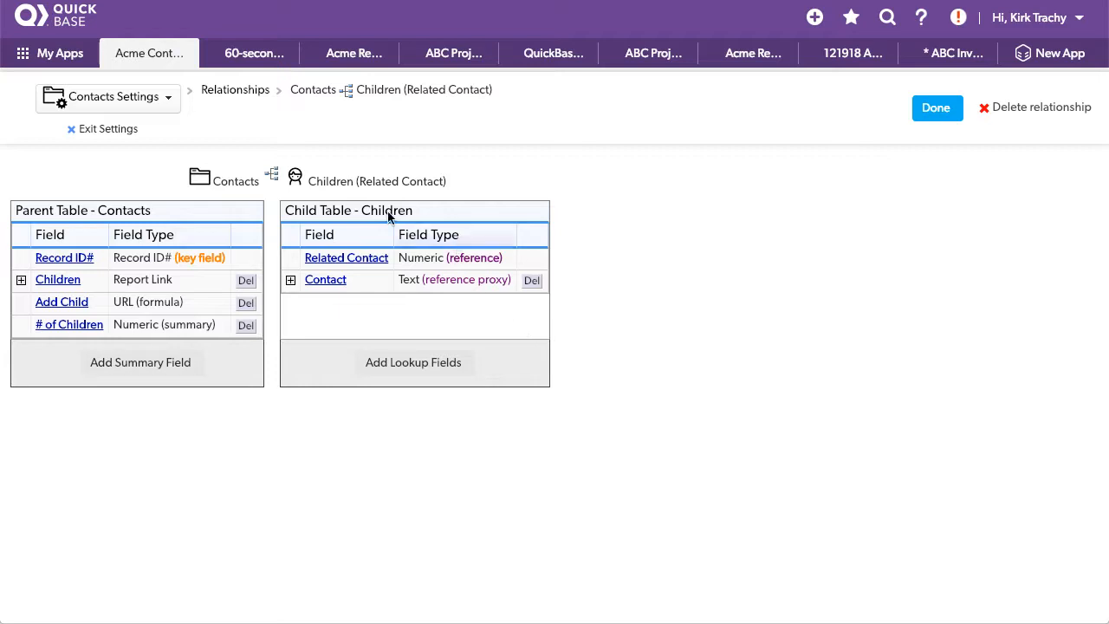
{"action": "mouse_move", "coordinate": [63, 301]}
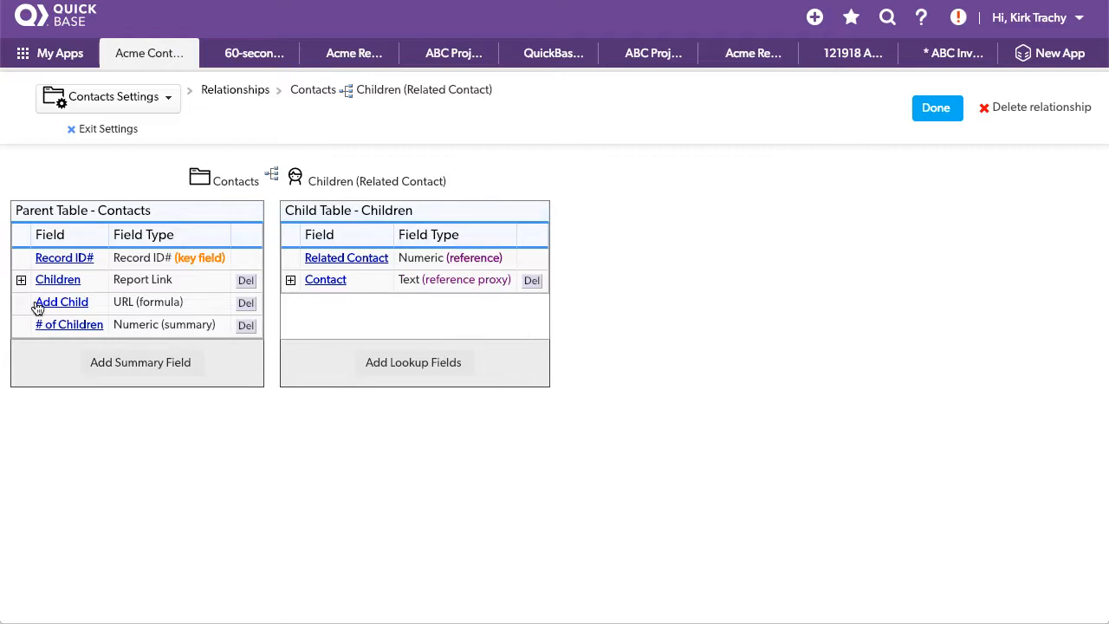
{"action": "left_click", "coordinate": [139, 362]}
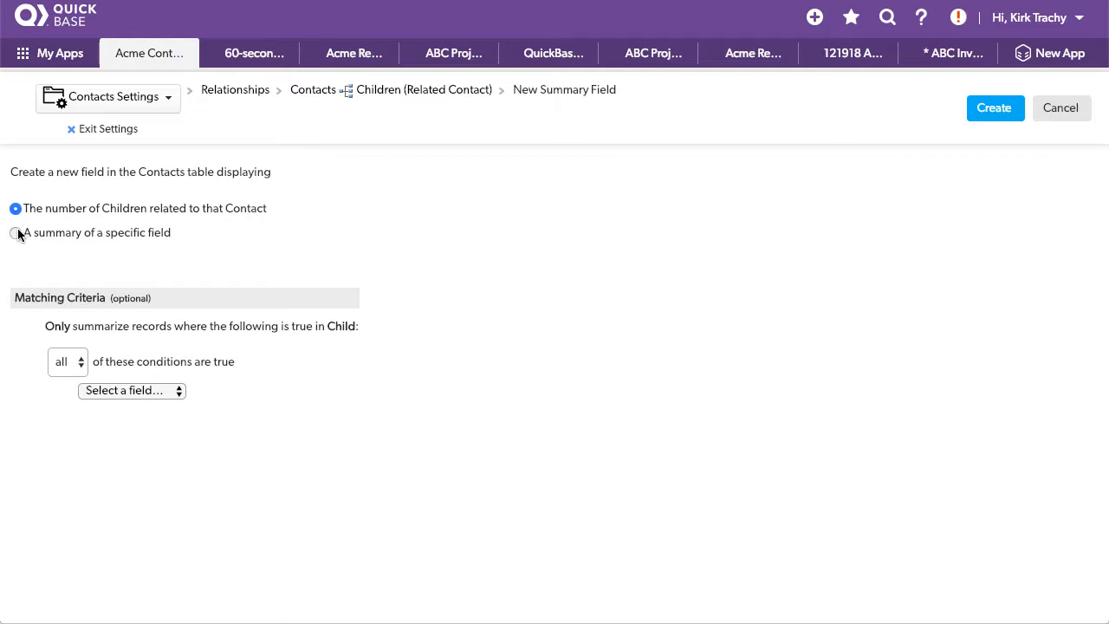
Summarize the Child Name field as Combined Text, create it as 'Combined Text Child Name', and finish.
{"action": "left_click", "coordinate": [15, 232]}
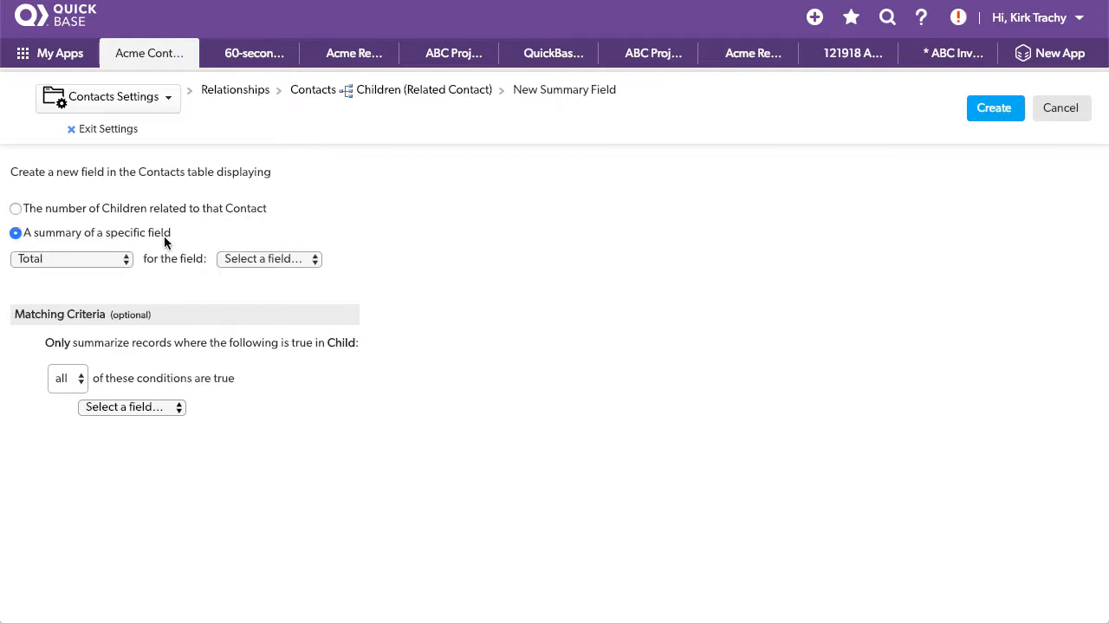
{"action": "left_click", "coordinate": [71, 258]}
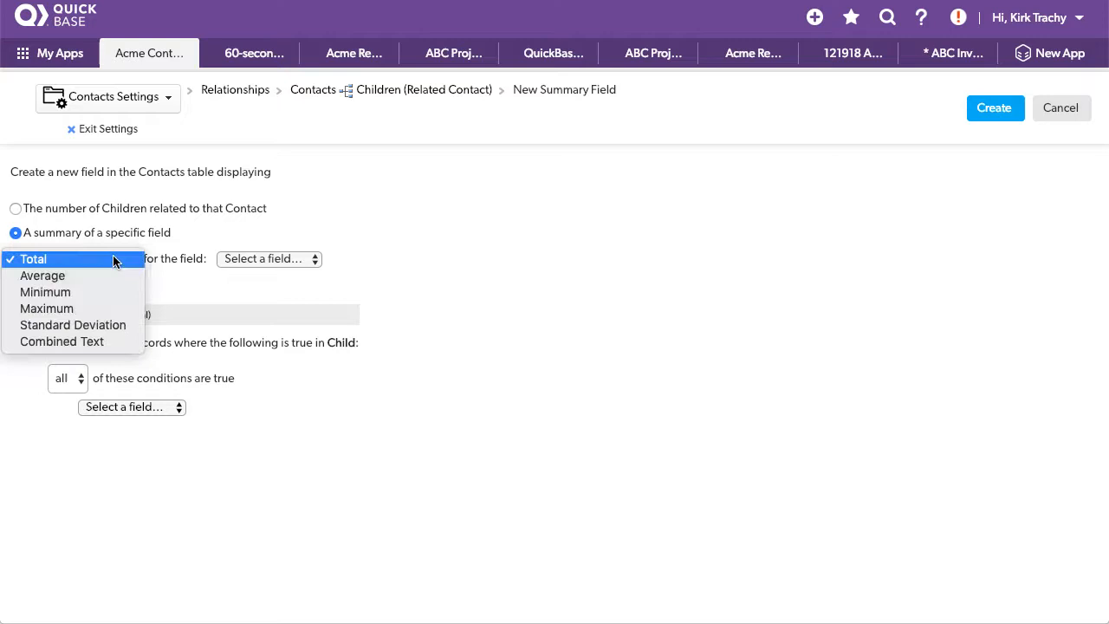
{"action": "mouse_move", "coordinate": [45, 291]}
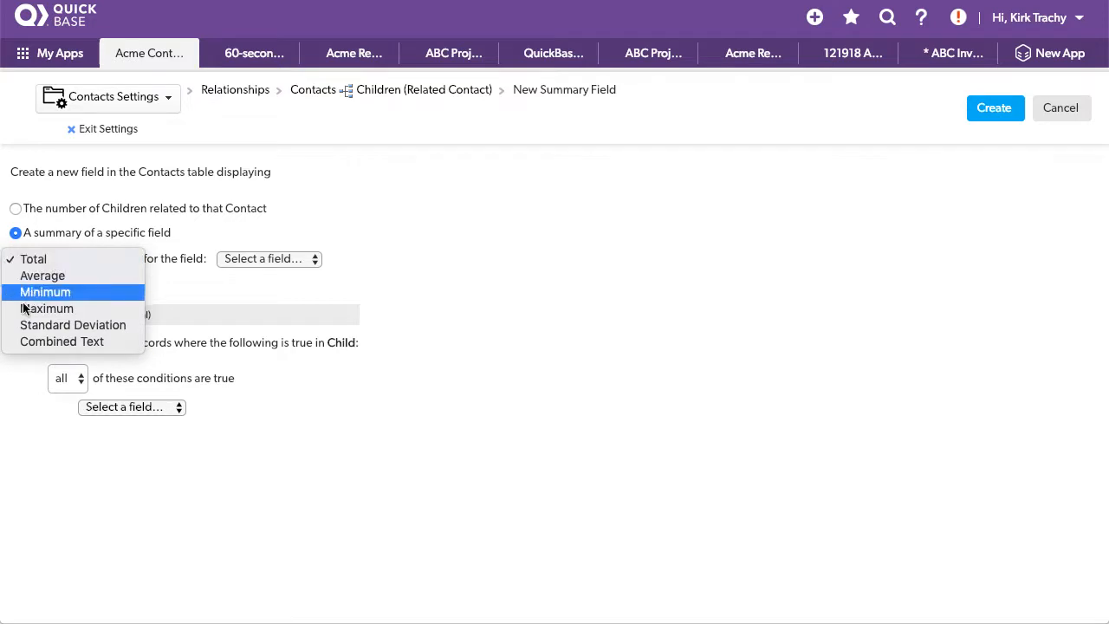
{"action": "mouse_move", "coordinate": [86, 341]}
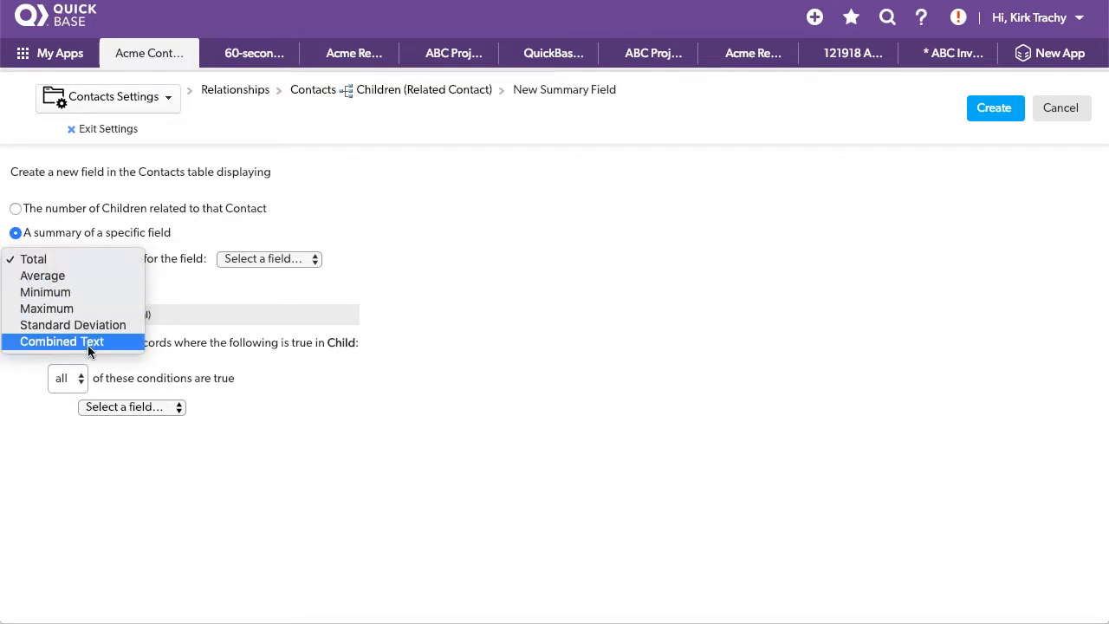
{"action": "left_click", "coordinate": [62, 340]}
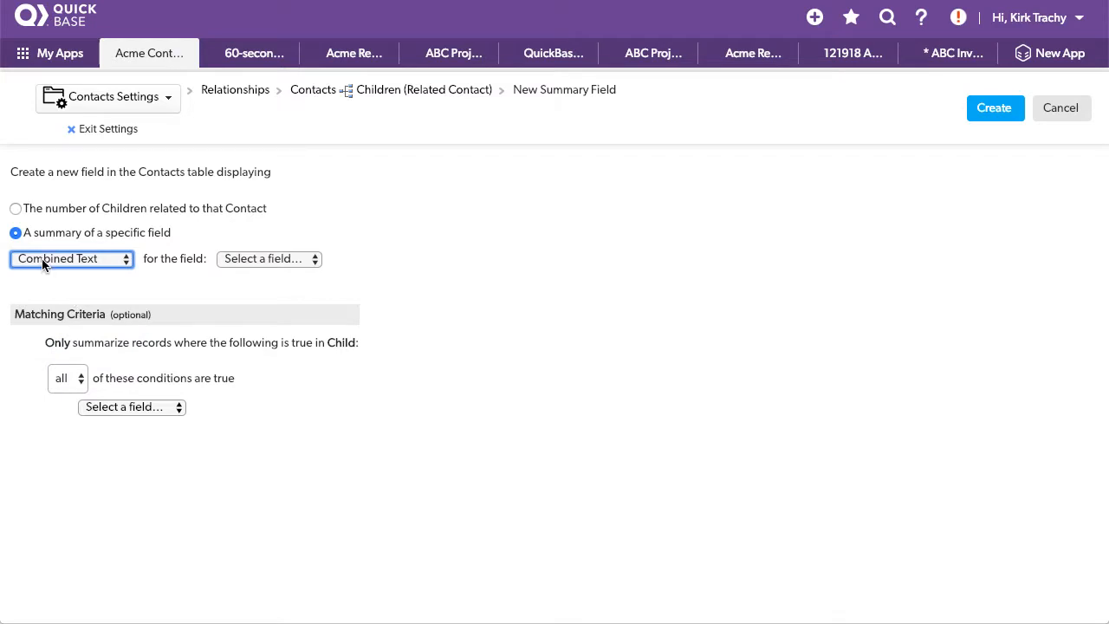
{"action": "left_click", "coordinate": [270, 258]}
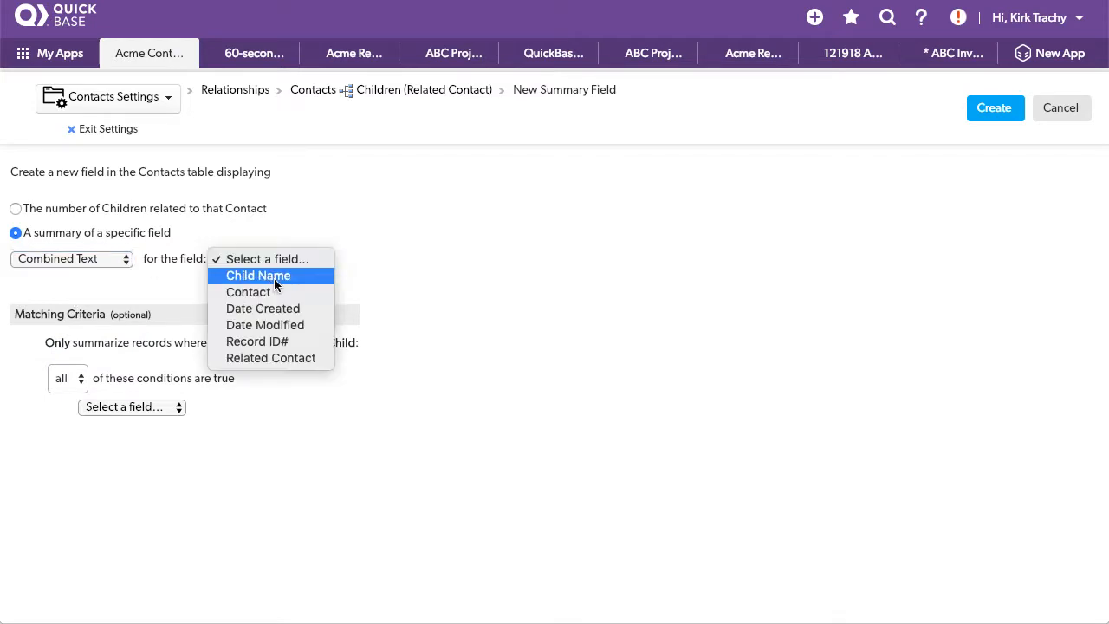
{"action": "left_click", "coordinate": [259, 275]}
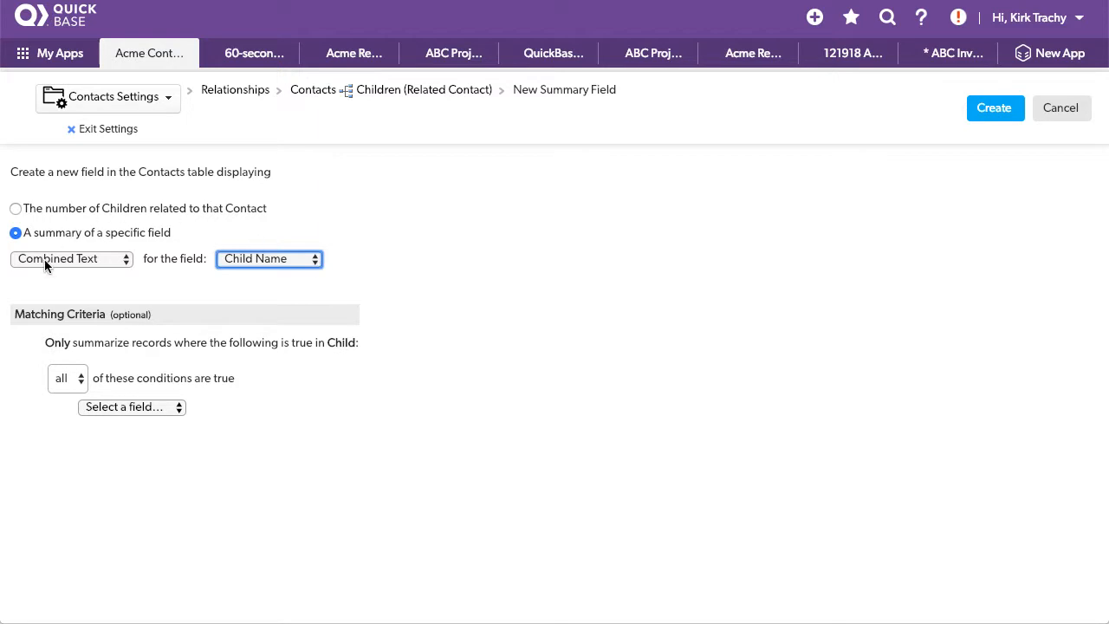
{"action": "left_click", "coordinate": [994, 107]}
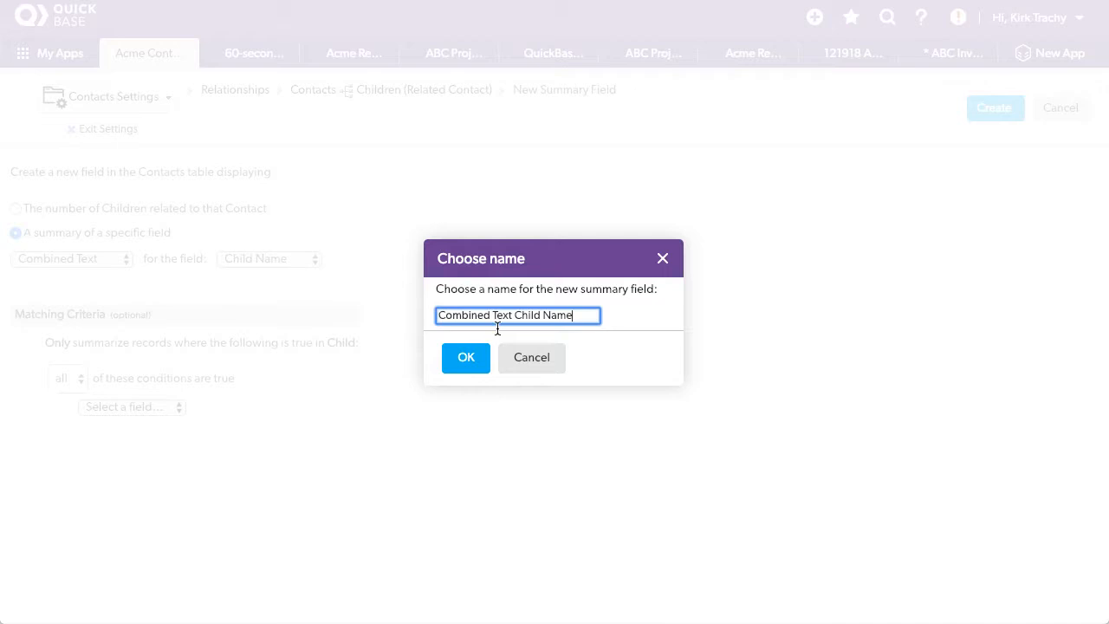
{"action": "left_click", "coordinate": [464, 357]}
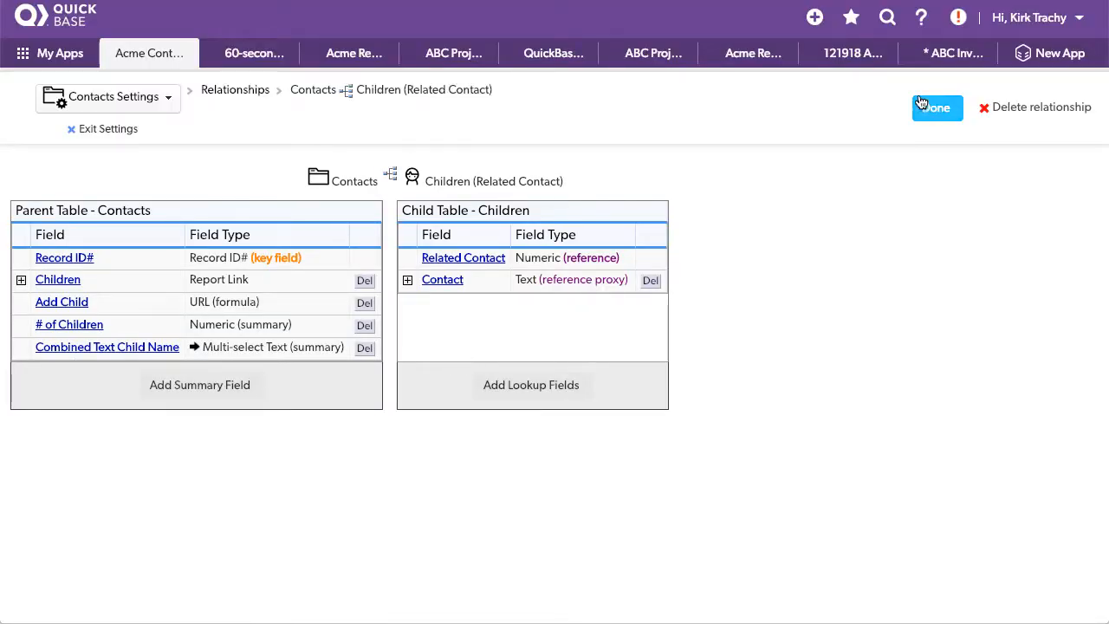
{"action": "left_click", "coordinate": [935, 108]}
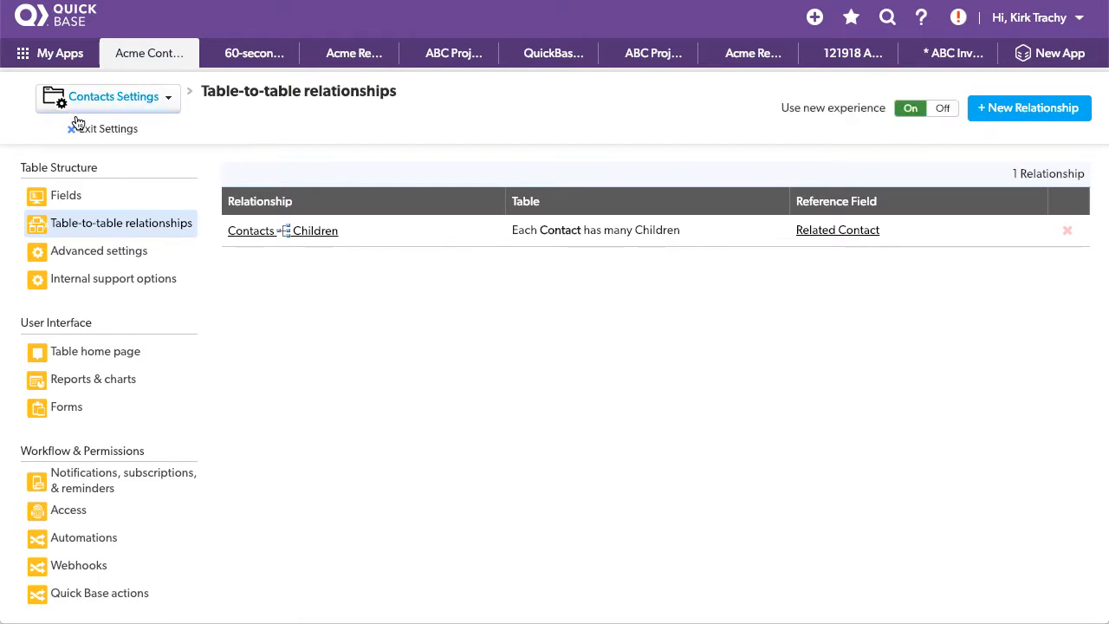
Exit settings to Contacts Home showing the Combined Text Child Name column.
{"action": "left_click", "coordinate": [109, 128]}
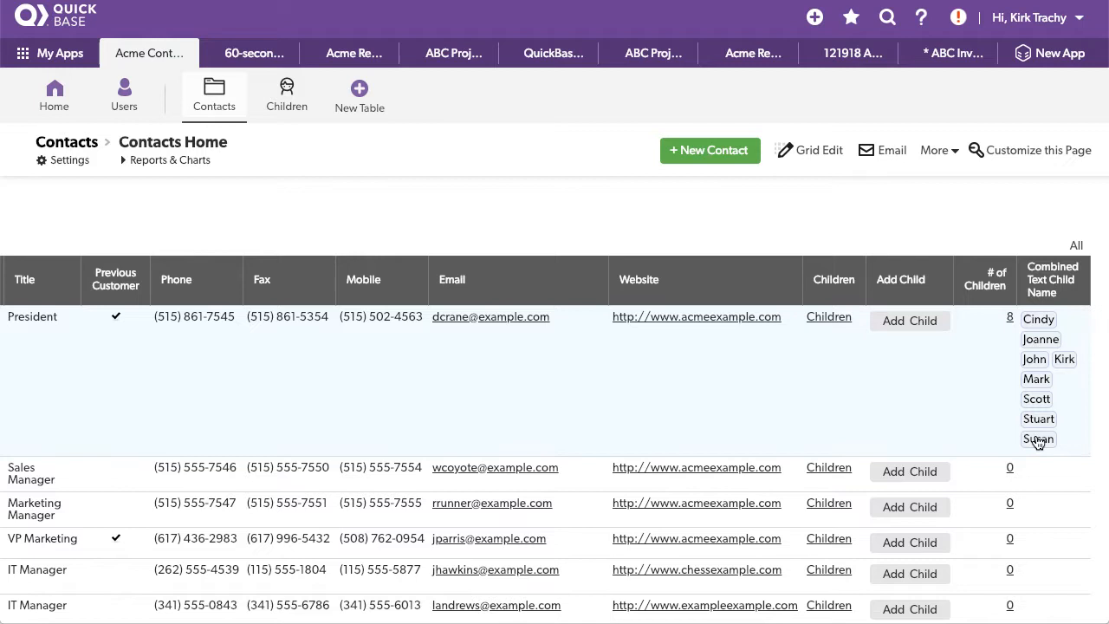
{"action": "mouse_move", "coordinate": [1053, 337]}
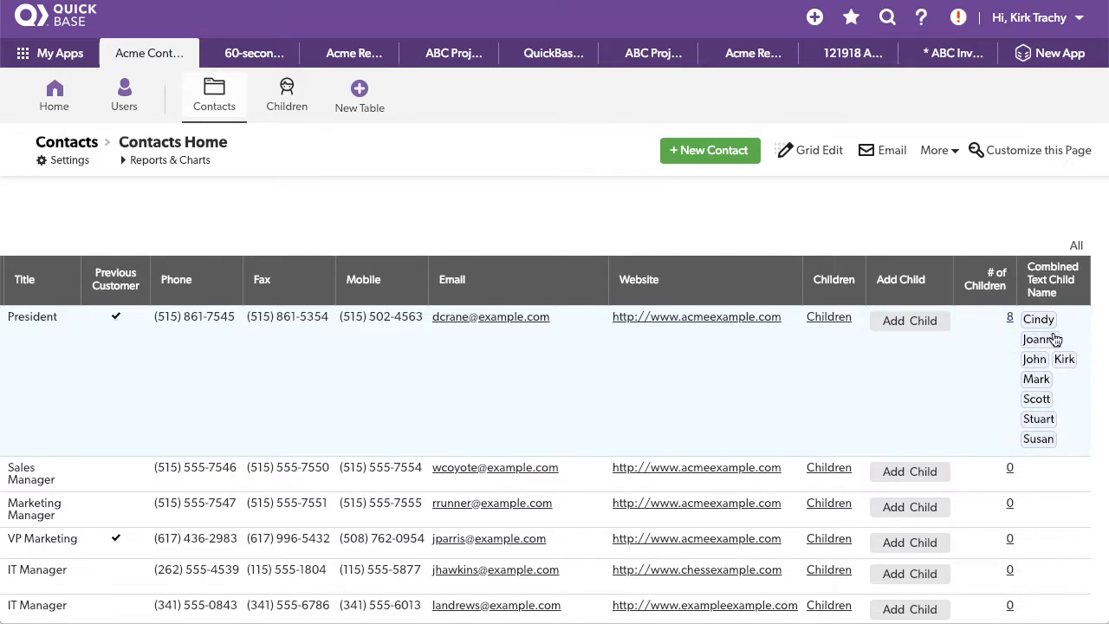